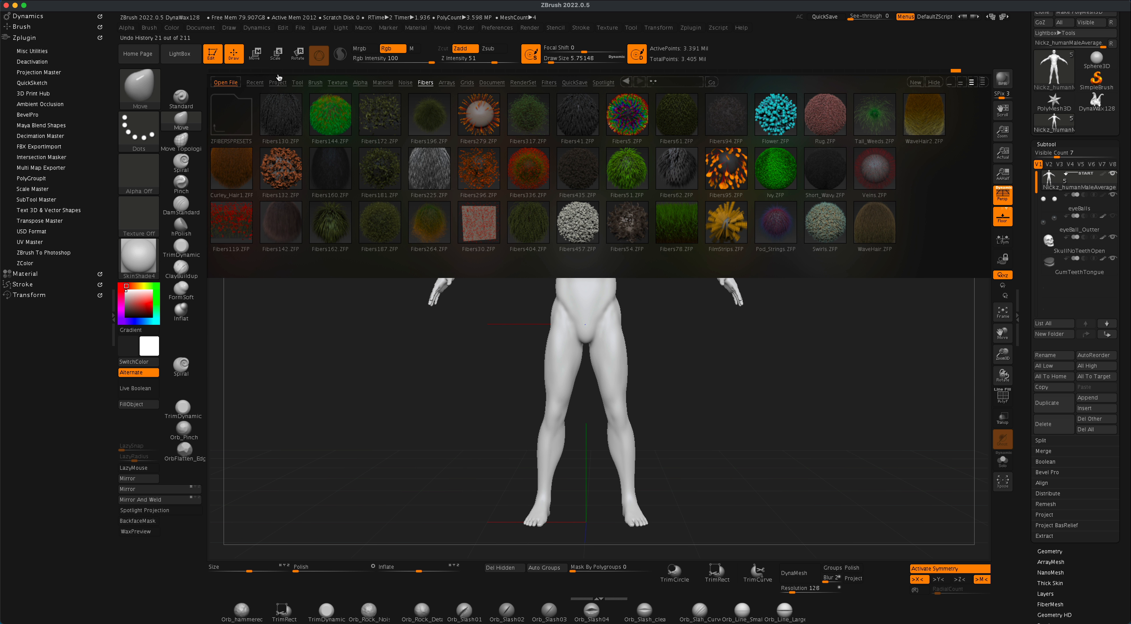
- Dismiss the Lightbox Fibers browser and zoom in on the model's head and shoulders
{"action": "left_click", "coordinate": [297, 82]}
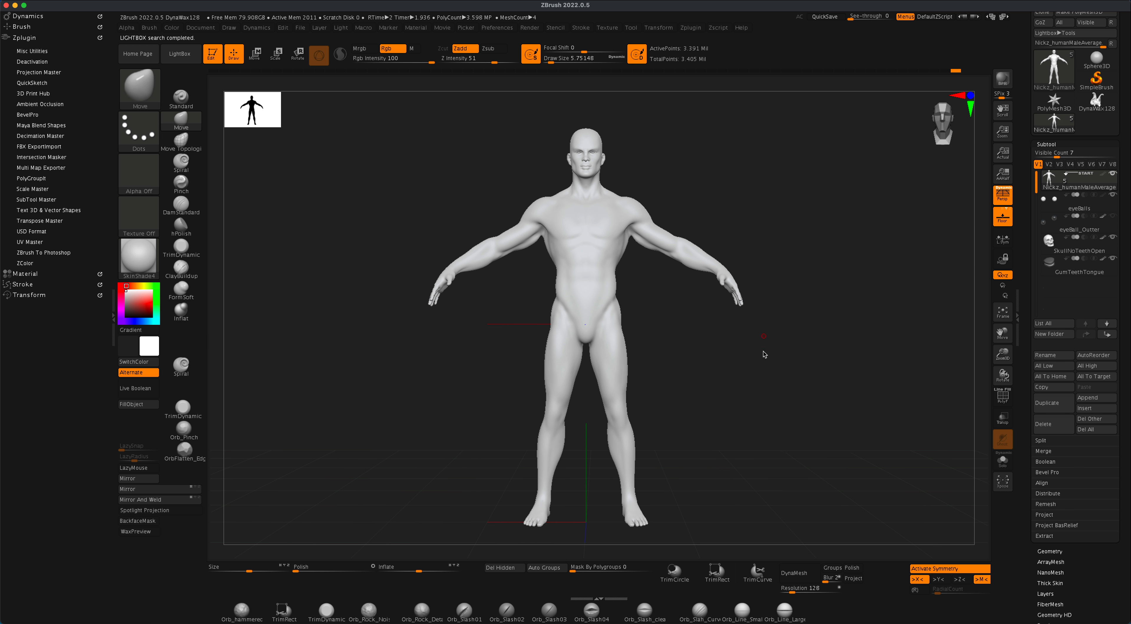
{"action": "left_click_drag", "start_coordinate": [764, 354], "coordinate": [800, 431]}
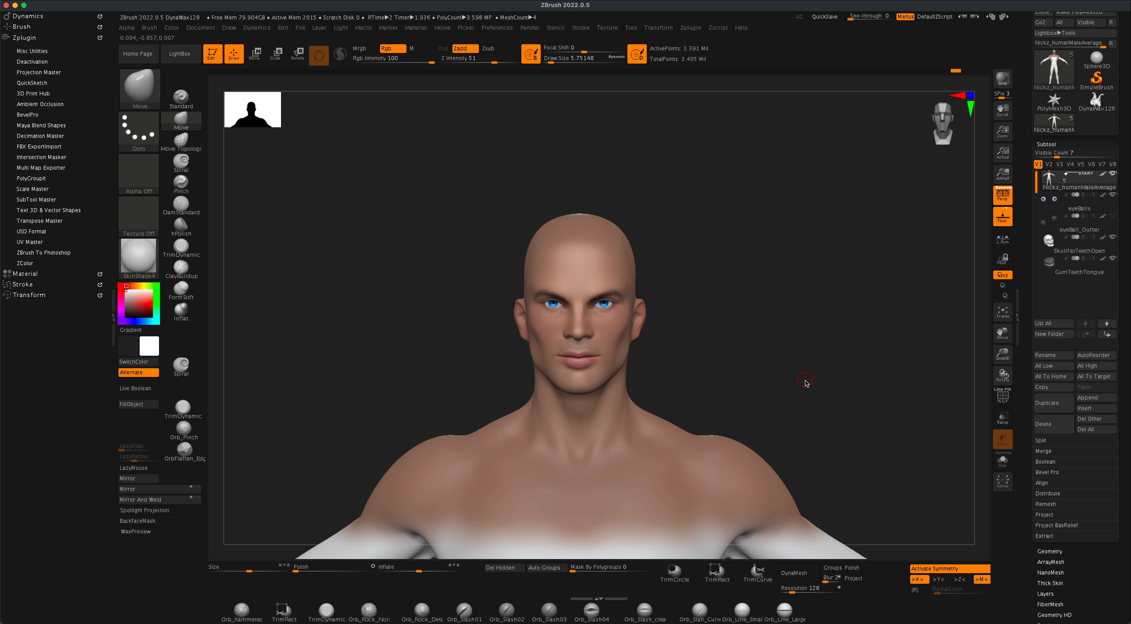
- Turn the head to a side profile and paint a first mask stroke above the ear
{"action": "left_click_drag", "start_coordinate": [806, 383], "coordinate": [797, 308]}
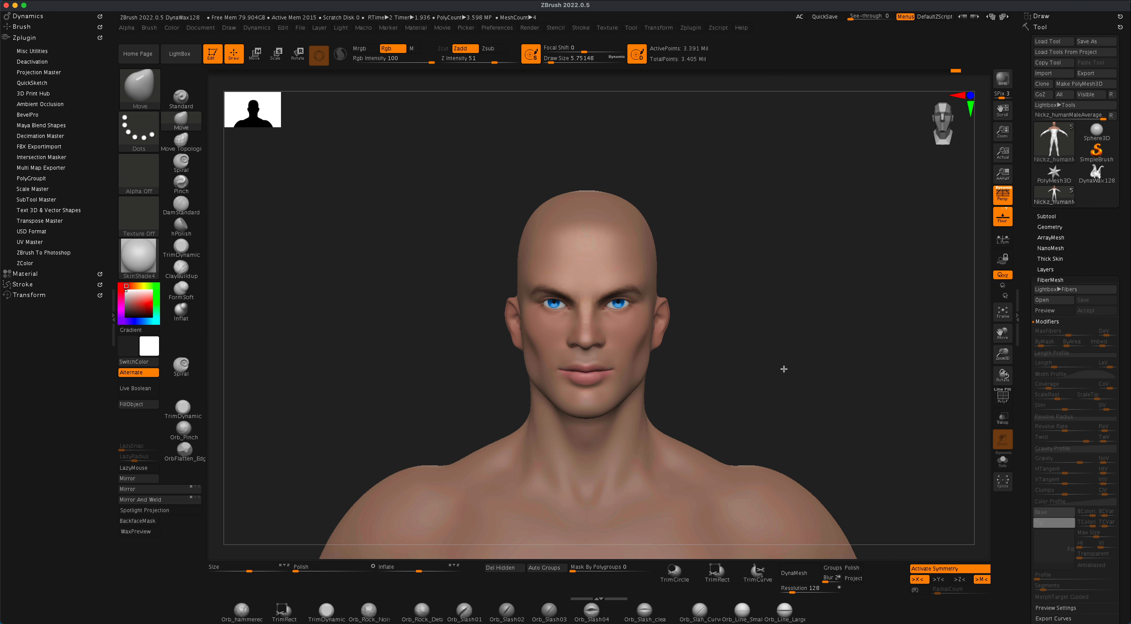
{"action": "left_click_drag", "start_coordinate": [784, 369], "coordinate": [723, 244]}
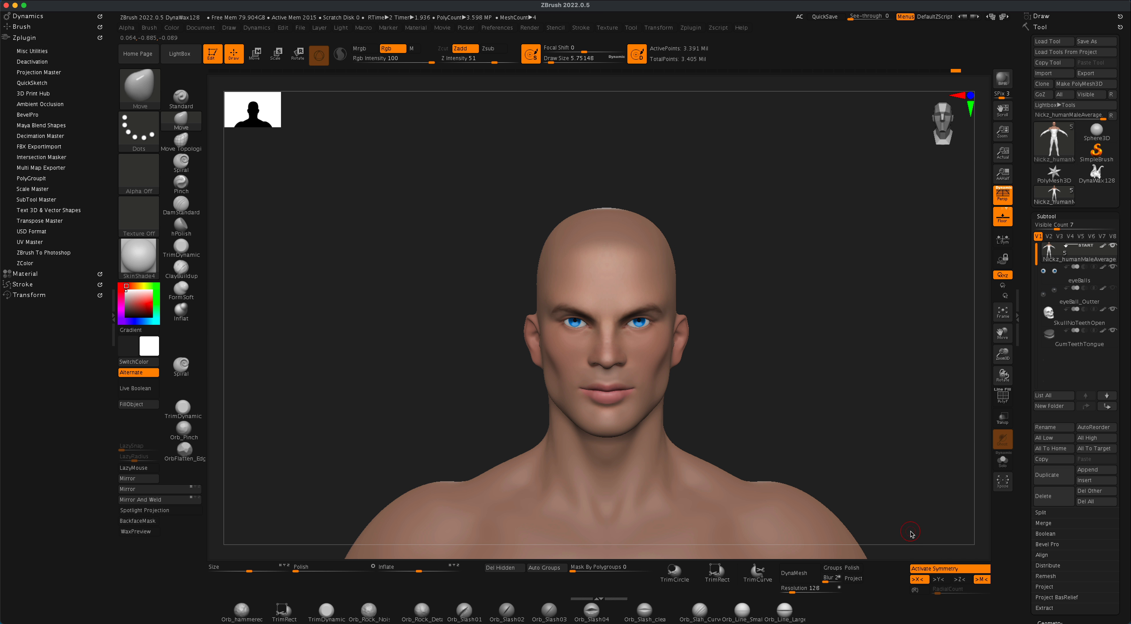
{"action": "mouse_move", "coordinate": [857, 485]}
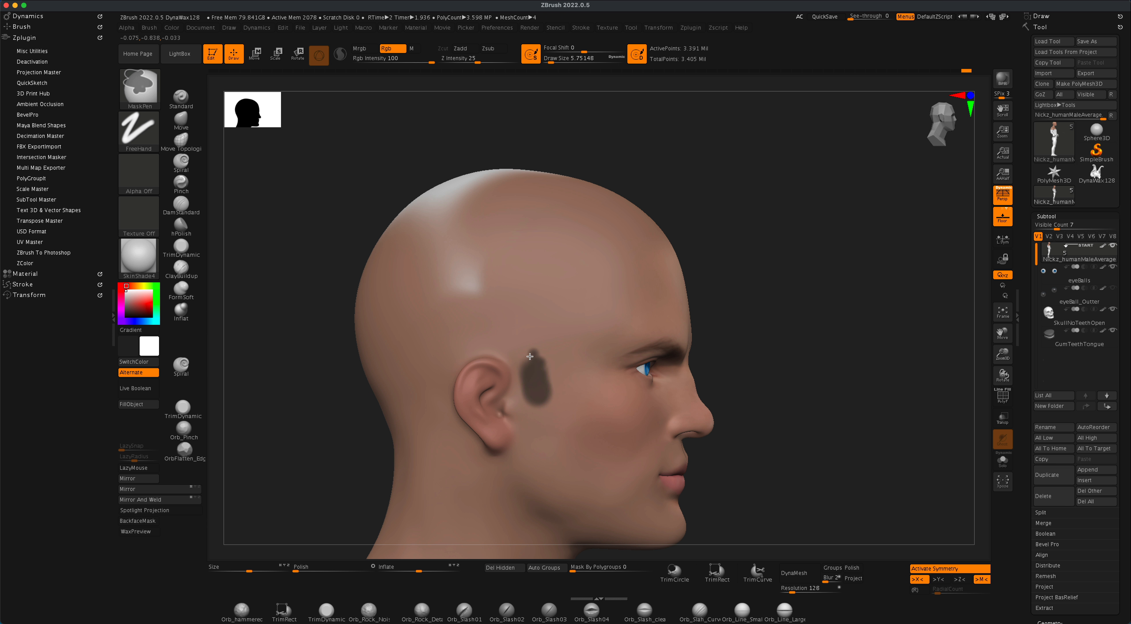
- Mask a hairline band above the ear, up the temple and forehead, then fill the whole scalp
{"action": "left_click_drag", "start_coordinate": [526, 354], "coordinate": [462, 338]}
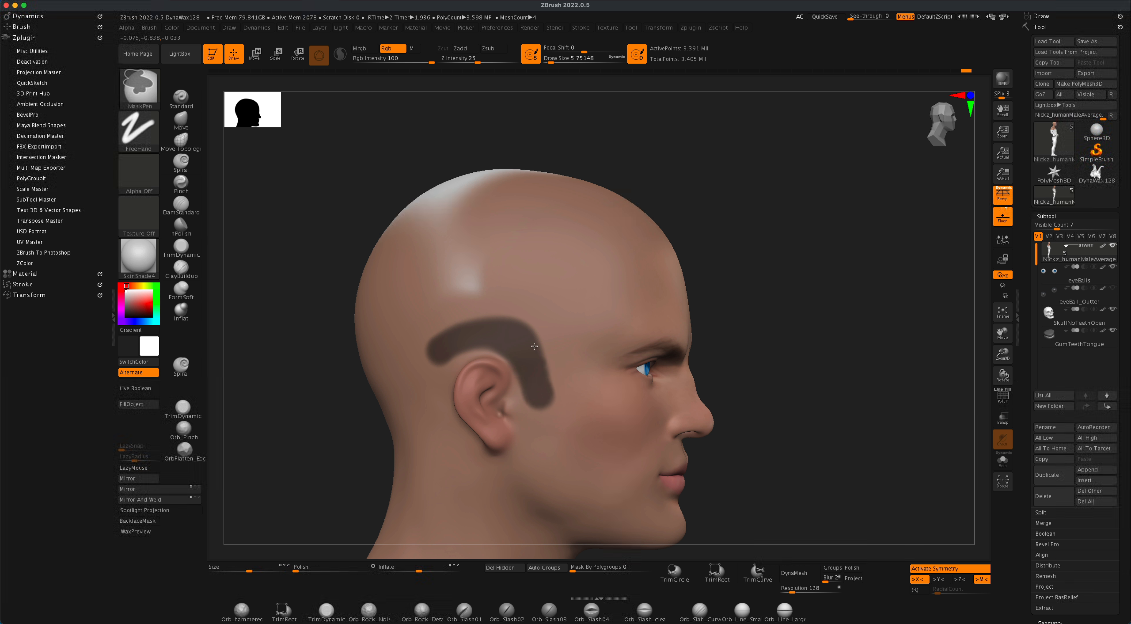
{"action": "left_click_drag", "start_coordinate": [534, 346], "coordinate": [573, 230]}
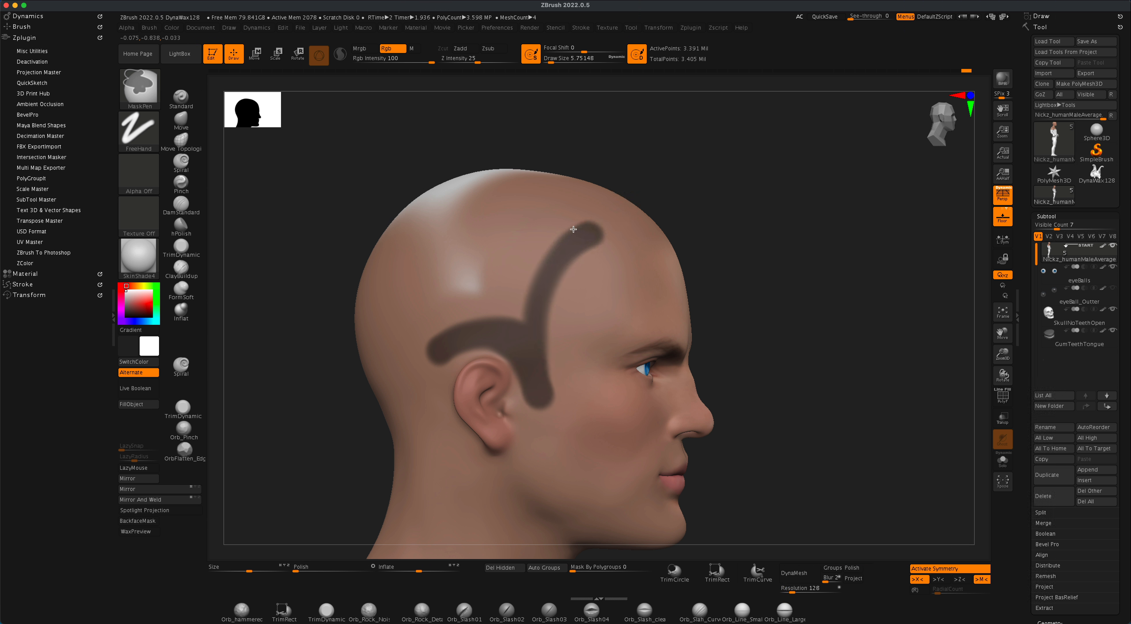
{"action": "left_click_drag", "start_coordinate": [573, 229], "coordinate": [436, 339]}
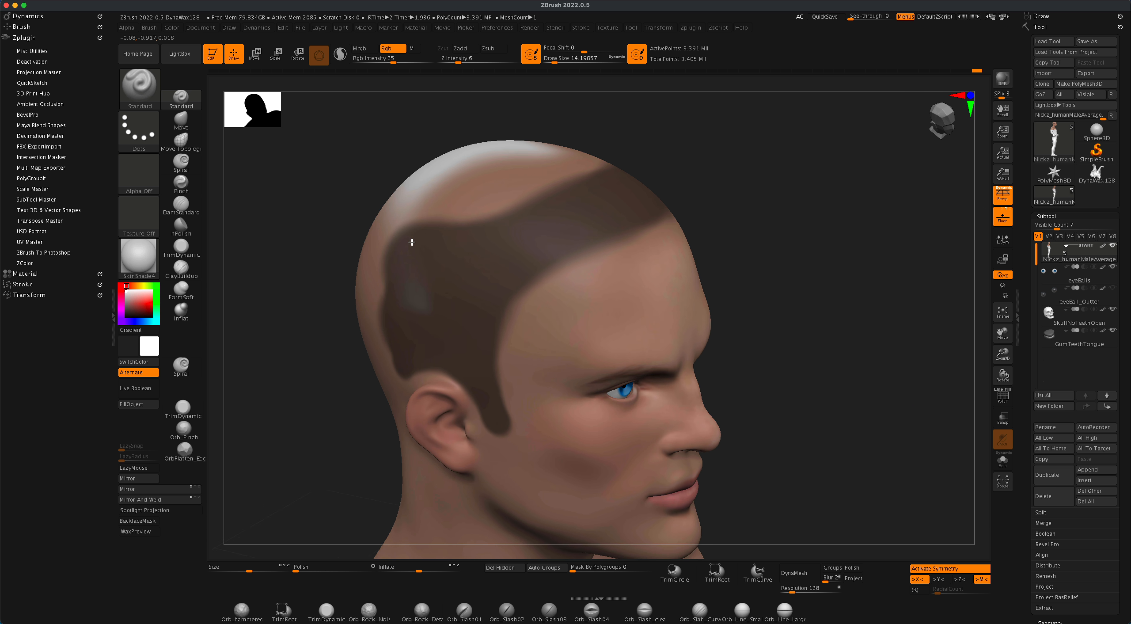
{"action": "left_click_drag", "start_coordinate": [412, 241], "coordinate": [771, 340]}
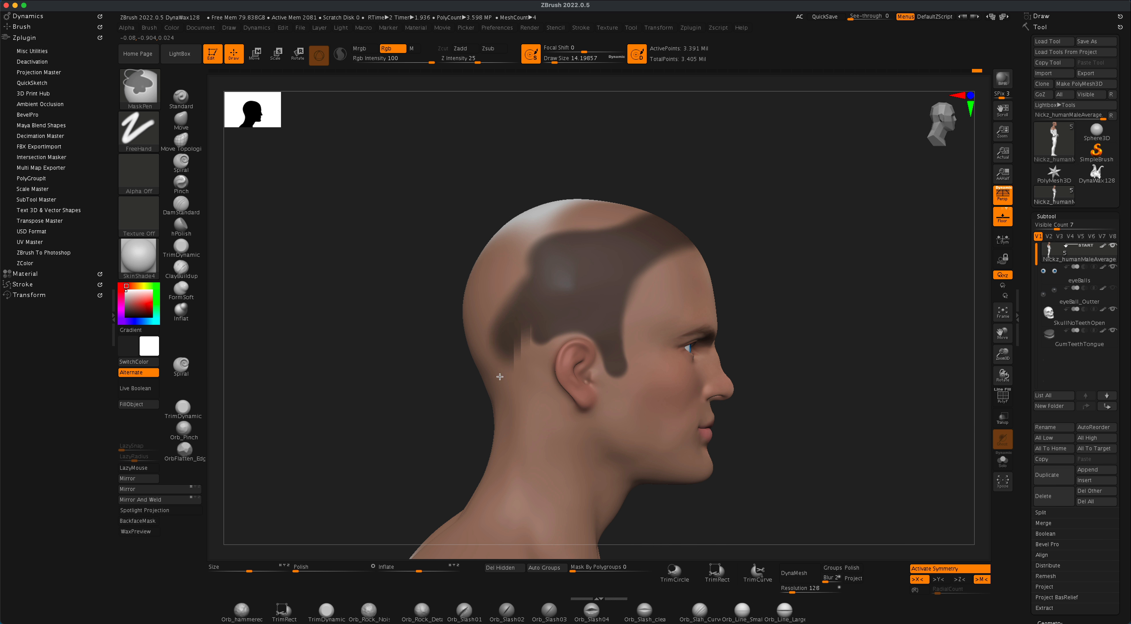
{"action": "left_click_drag", "start_coordinate": [499, 377], "coordinate": [535, 298]}
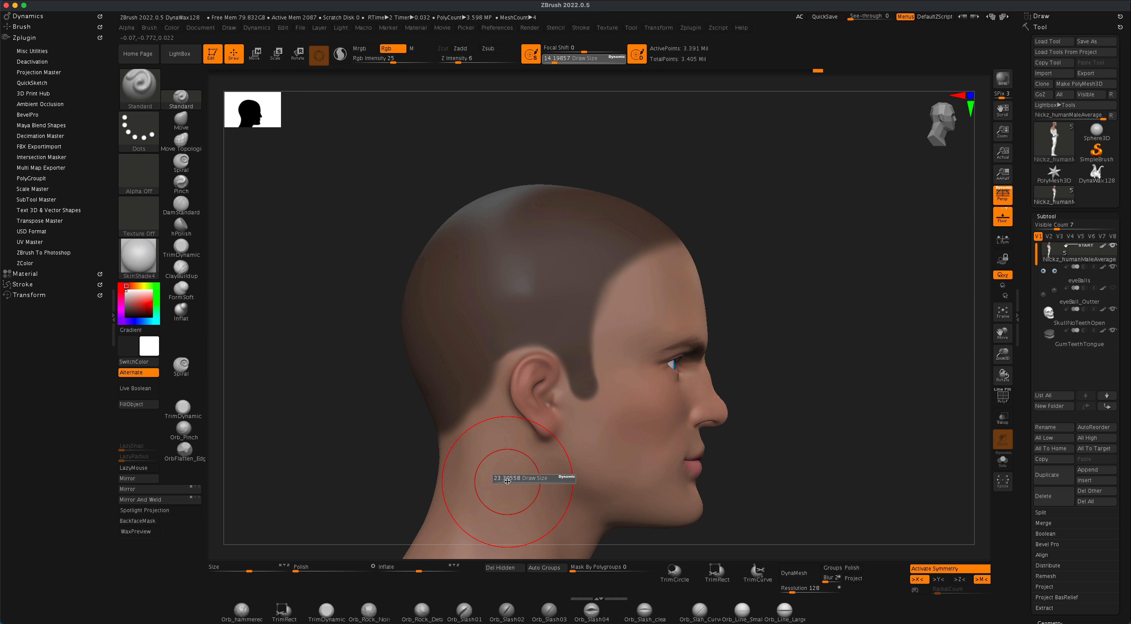
- With a smaller brush, mask the back of the head down toward the nape
{"action": "left_click_drag", "start_coordinate": [505, 481], "coordinate": [501, 481]}
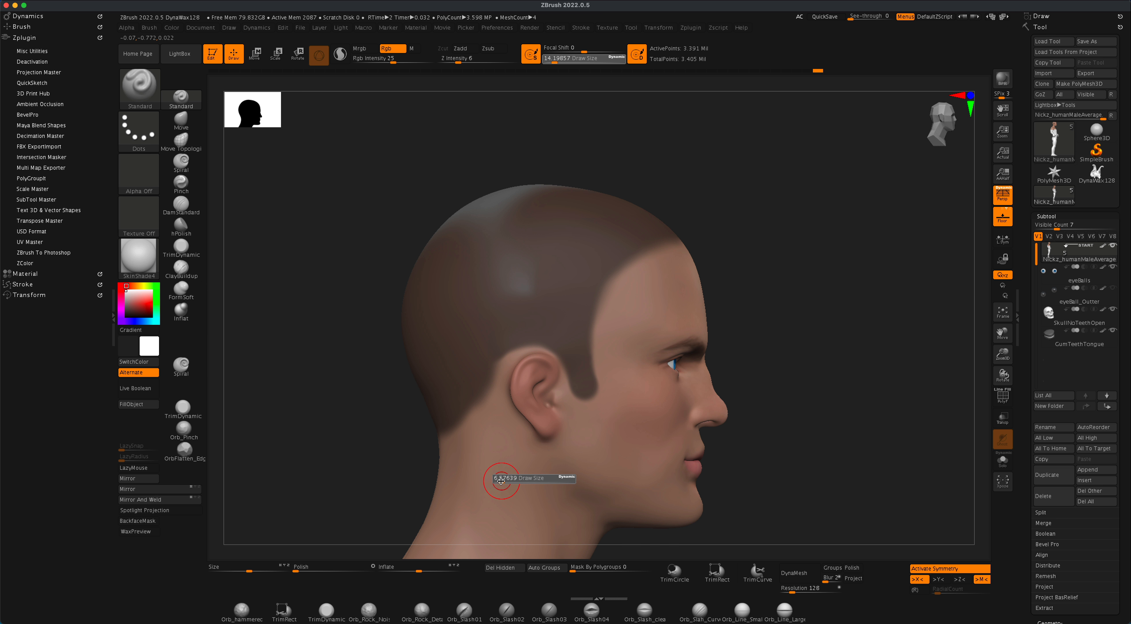
{"action": "mouse_move", "coordinate": [502, 481]}
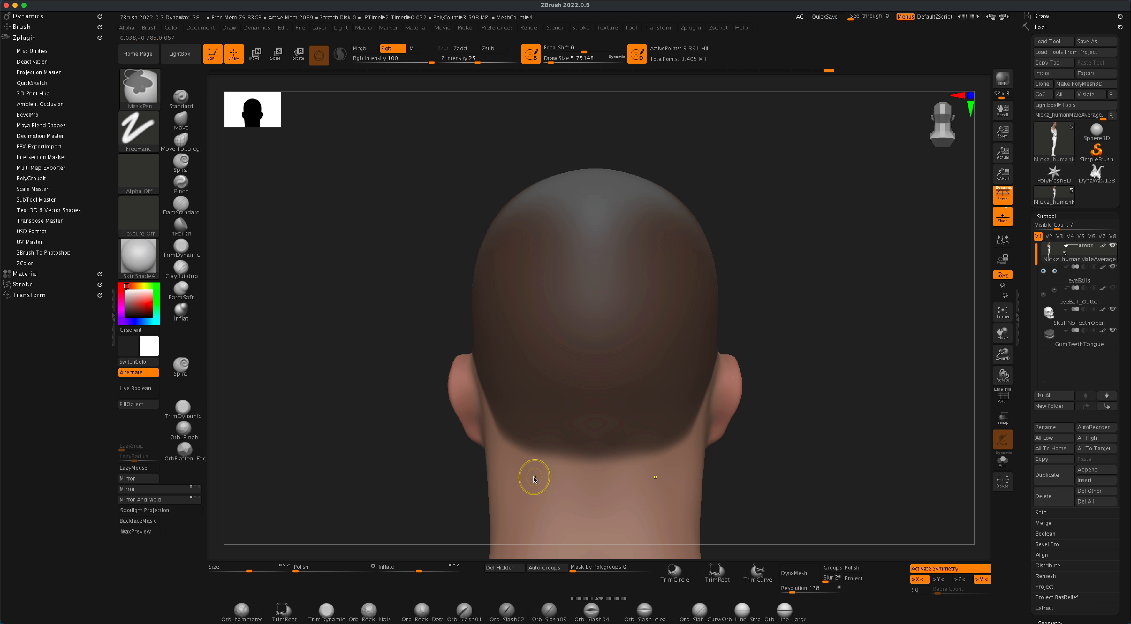
{"action": "left_click_drag", "start_coordinate": [534, 476], "coordinate": [878, 449]}
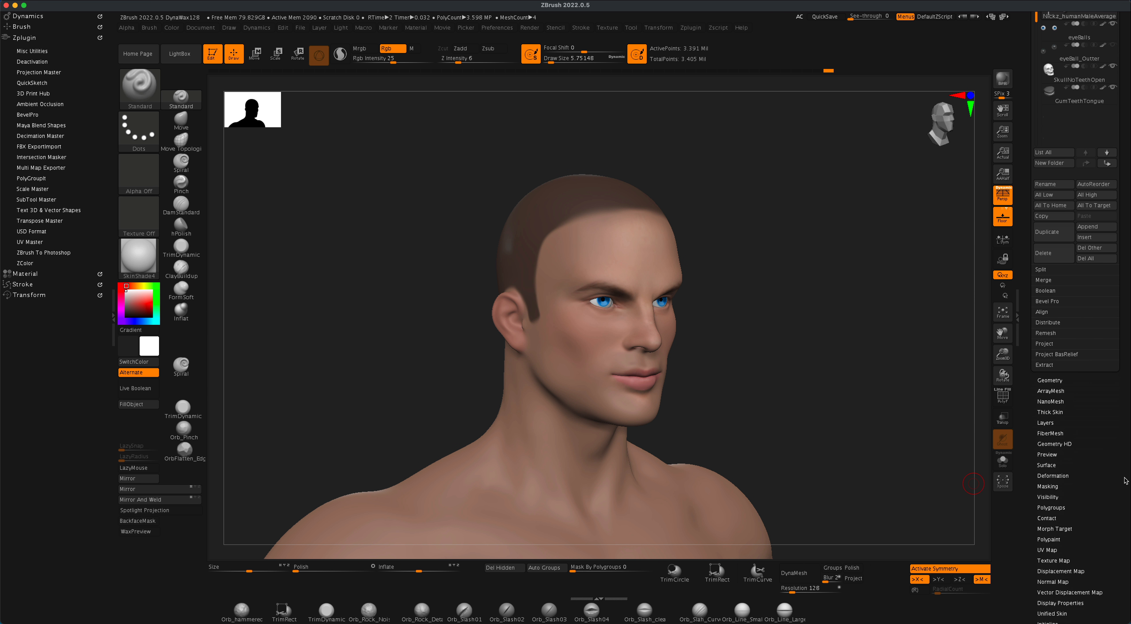
{"action": "mouse_move", "coordinate": [1049, 437]}
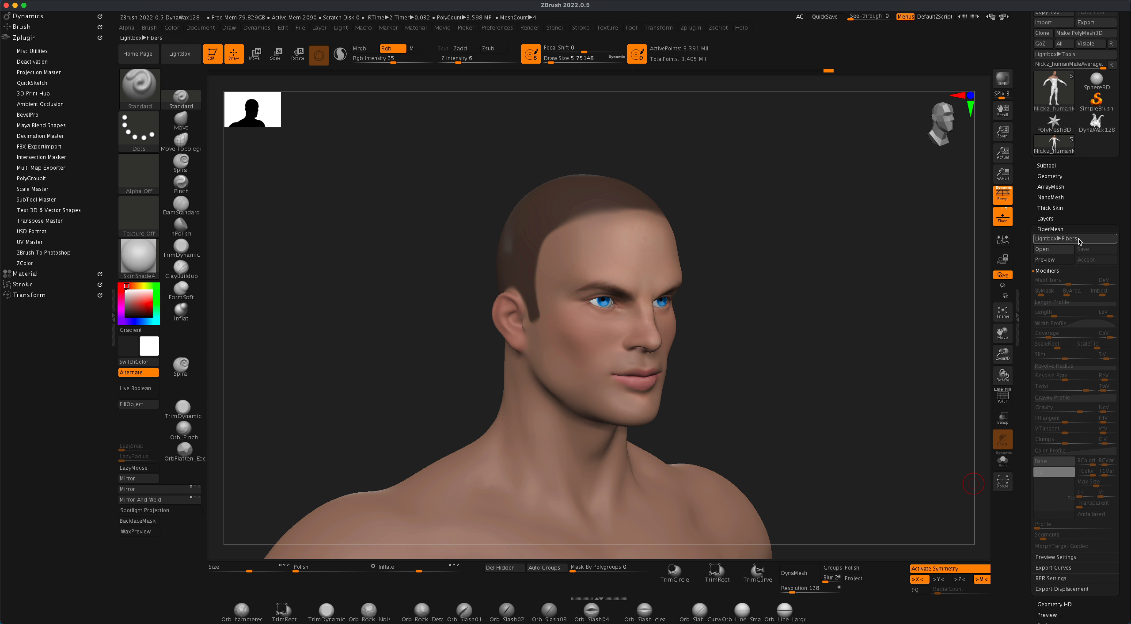
- Load a green fiber preset from Lightbox > Fibers as a preview on the masked scalp
{"action": "left_click", "coordinate": [1075, 239]}
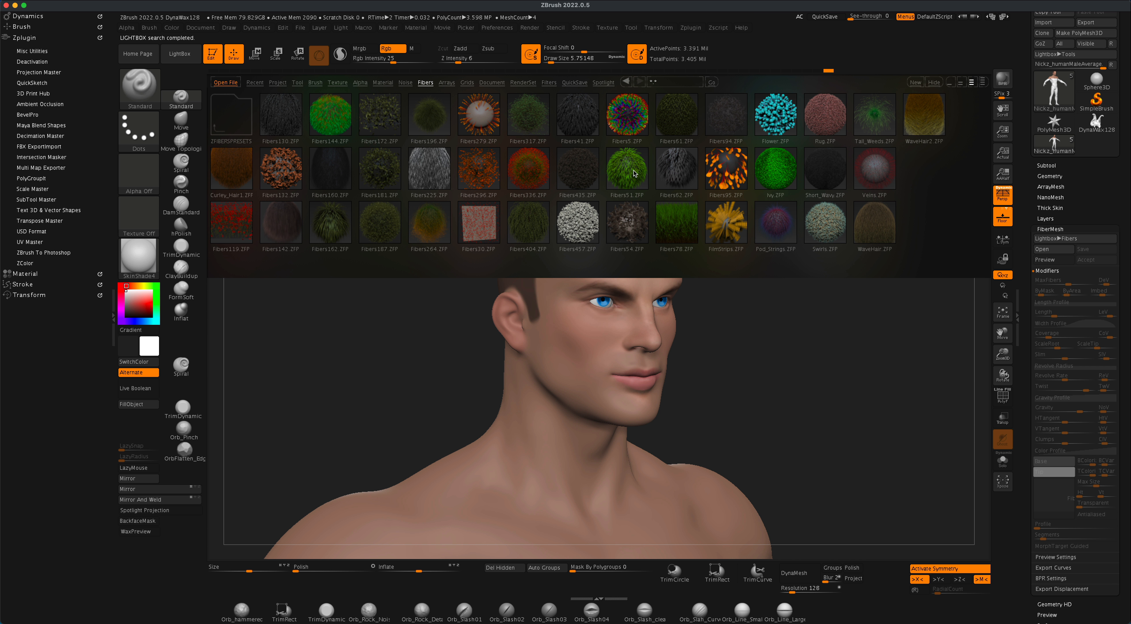
{"action": "left_click", "coordinate": [627, 169]}
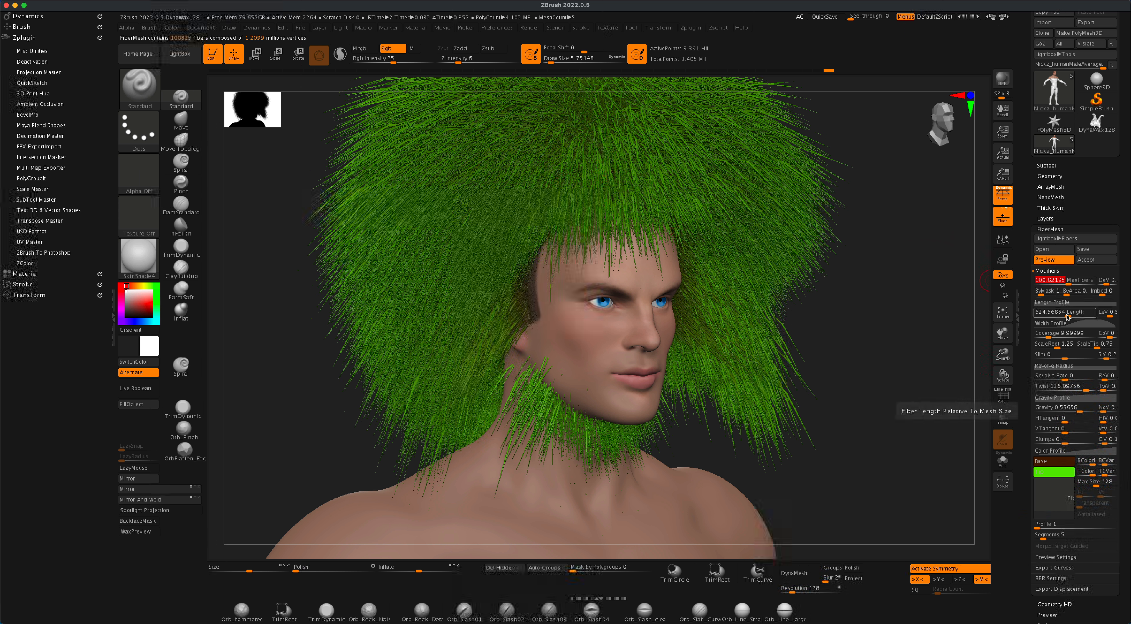
- Adjust the fiber length to medium and set the tip colour to white for white-gray hair
{"action": "left_click_drag", "start_coordinate": [1054, 312], "coordinate": [1031, 312]}
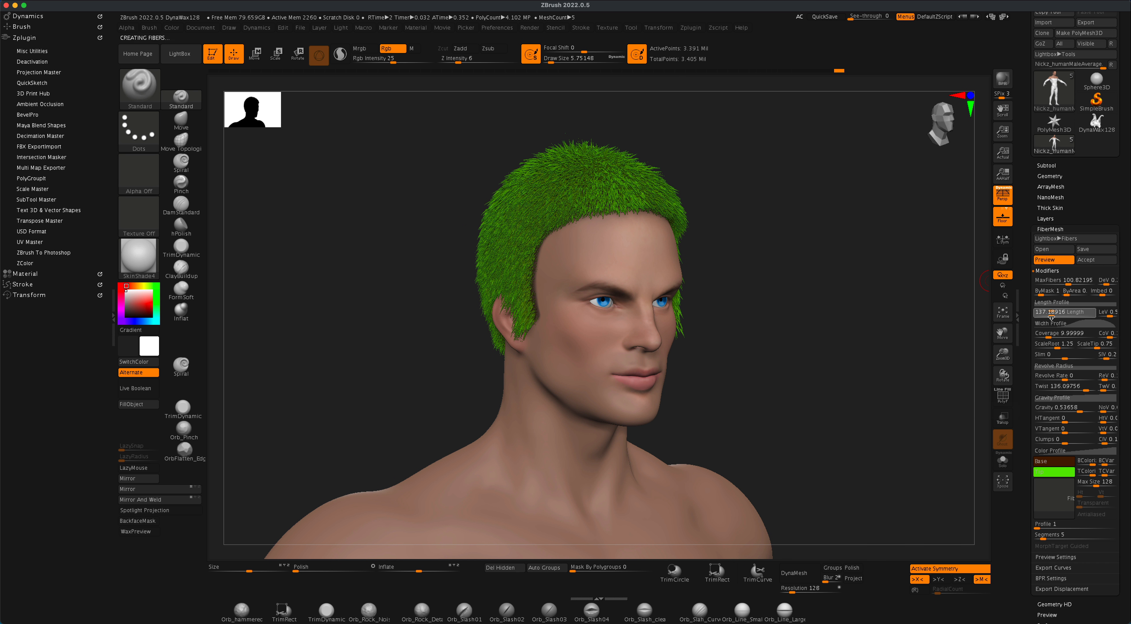
{"action": "left_click_drag", "start_coordinate": [1039, 311], "coordinate": [1075, 311]}
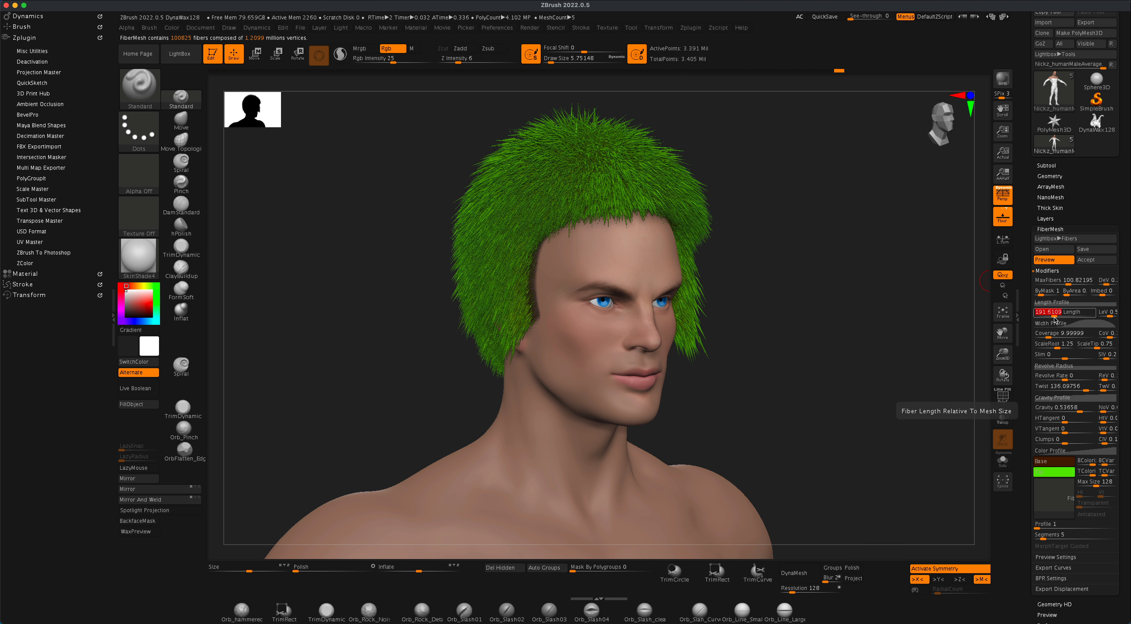
{"action": "left_click_drag", "start_coordinate": [1047, 312], "coordinate": [1074, 312]}
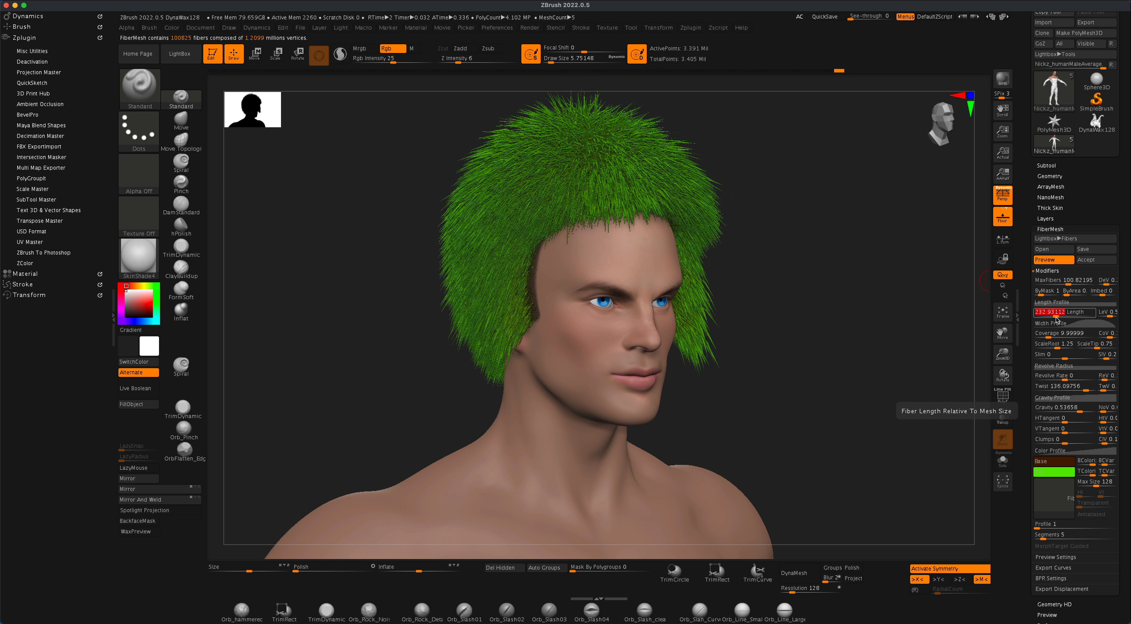
{"action": "left_click_drag", "start_coordinate": [1060, 312], "coordinate": [1074, 312]}
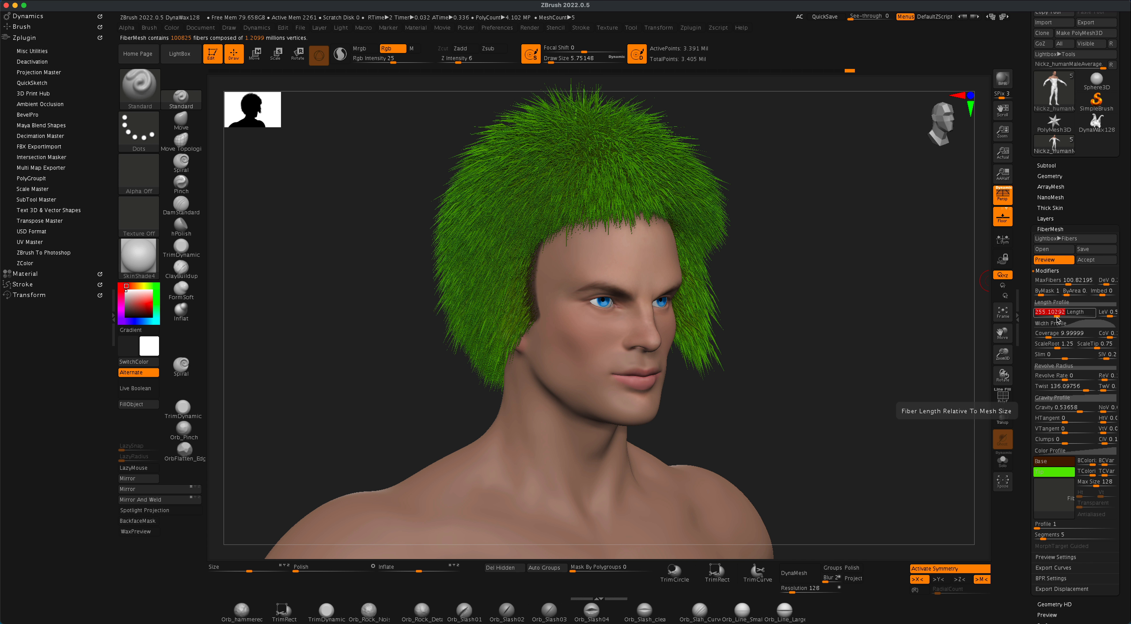
{"action": "mouse_move", "coordinate": [827, 284]}
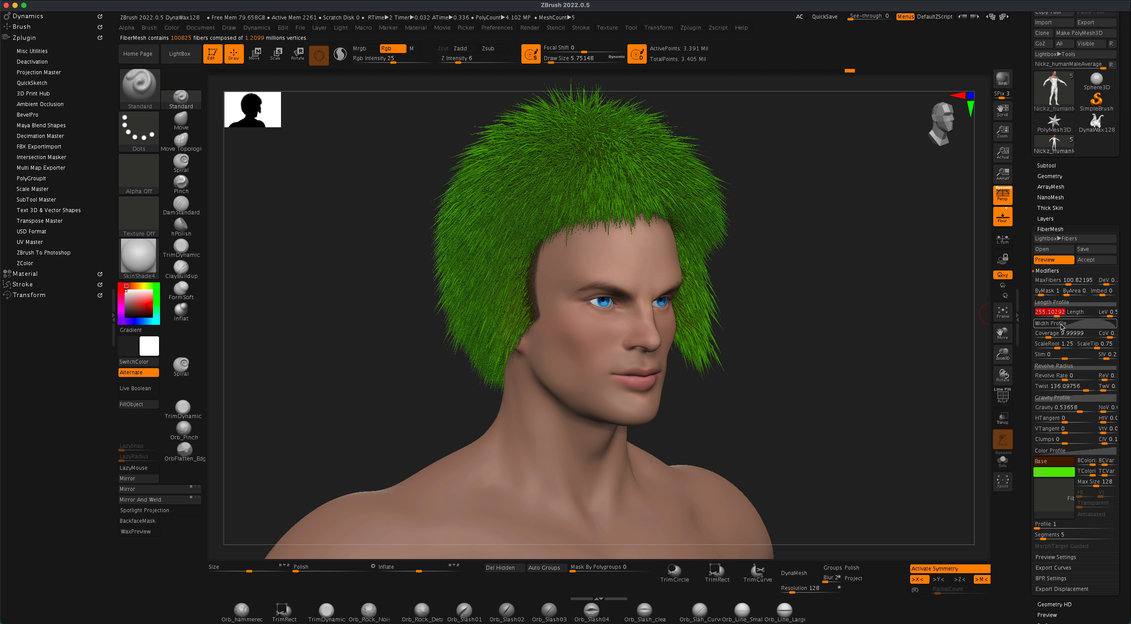
{"action": "mouse_move", "coordinate": [1064, 407]}
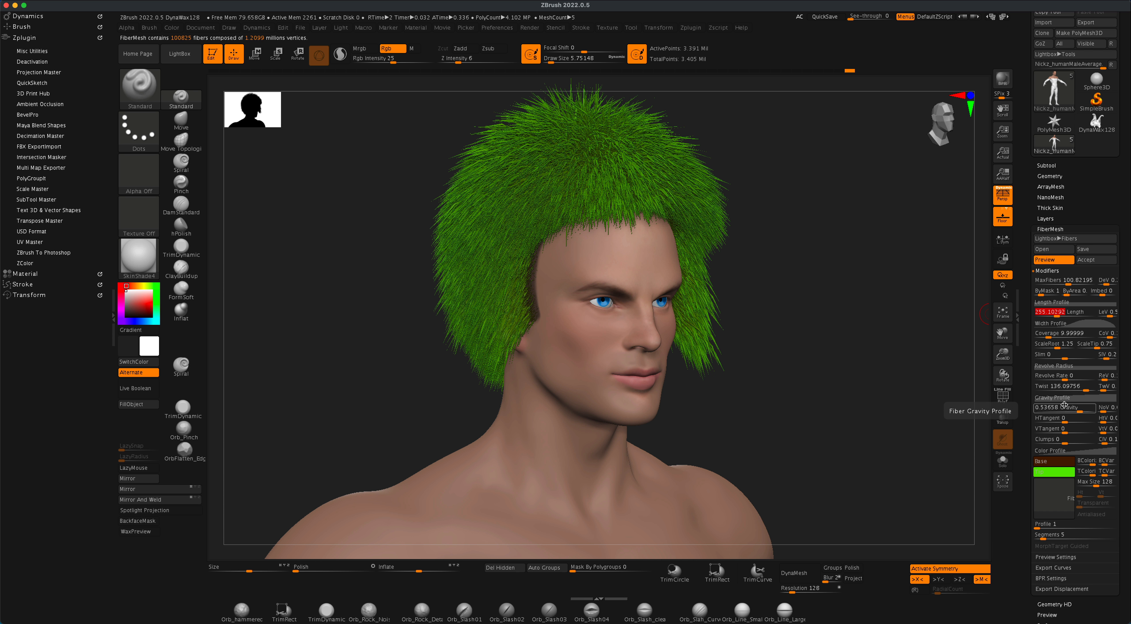
{"action": "left_click", "coordinate": [1054, 471]}
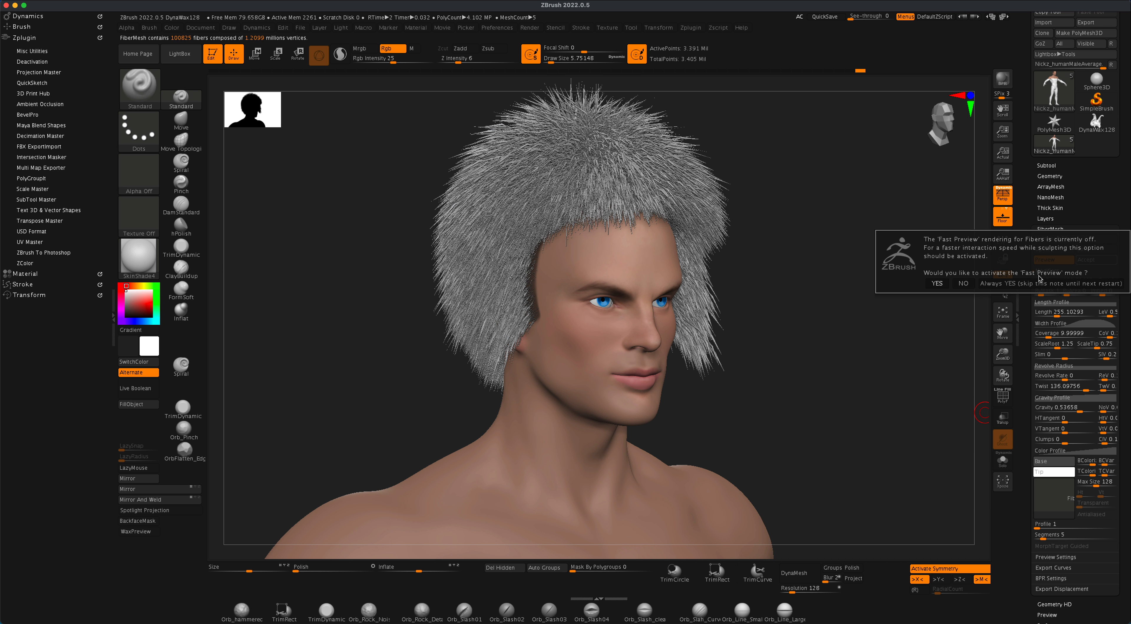
- Accept the previewed fibers as the new Fibers76 subtool
{"action": "left_click", "coordinate": [937, 283]}
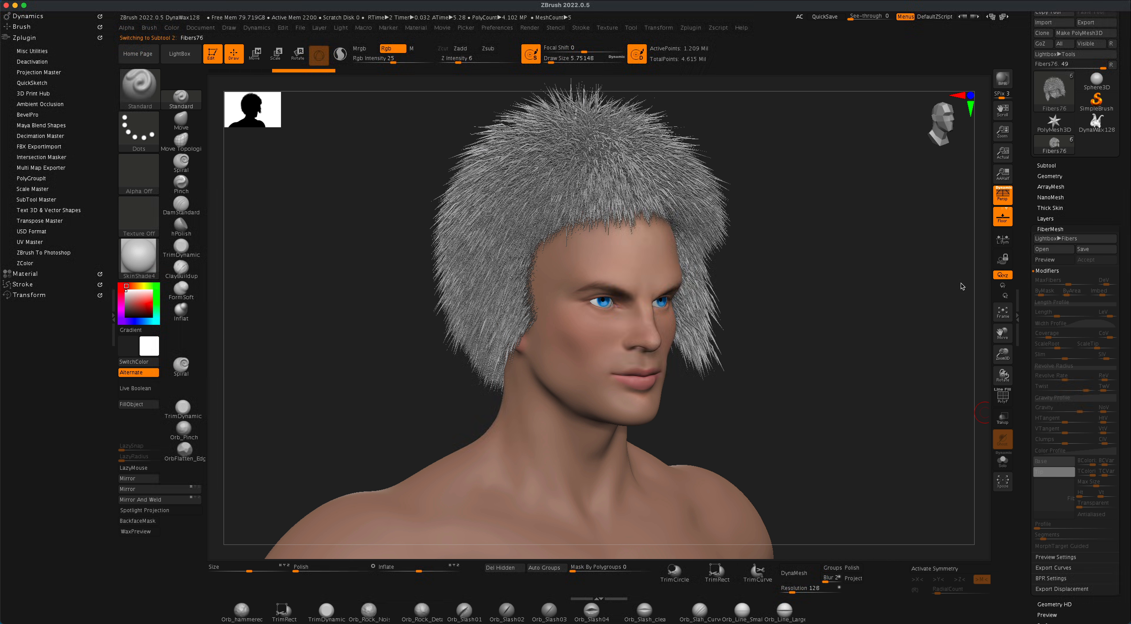
{"action": "mouse_move", "coordinate": [1096, 185]}
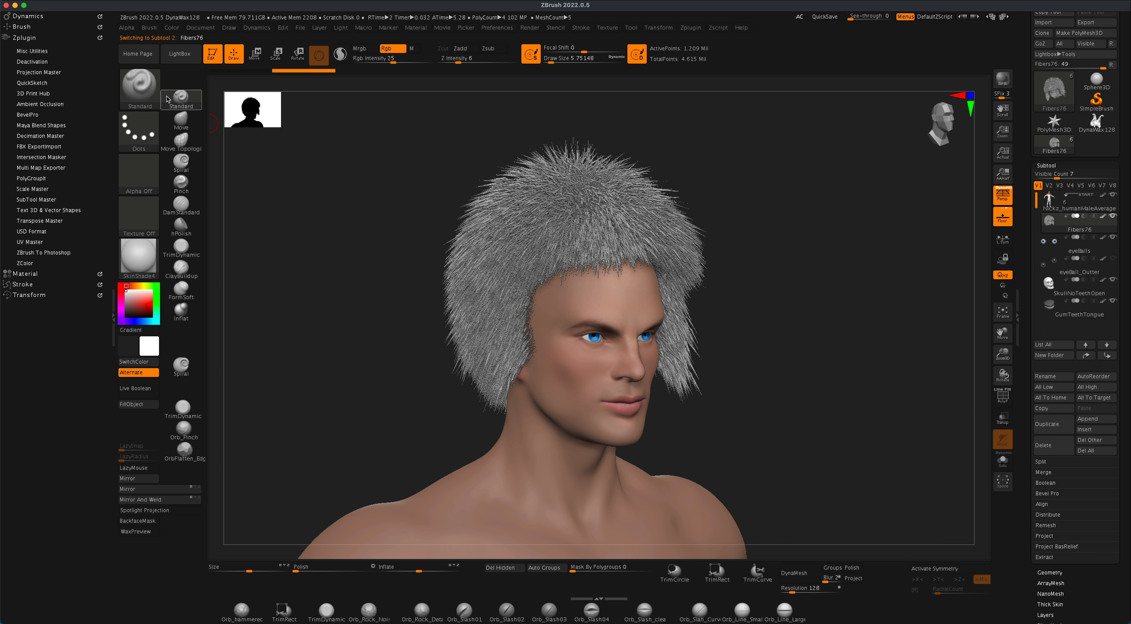
- Pick GroomHairShort from the brush palette and comb the front hair upward
{"action": "left_click", "coordinate": [140, 86]}
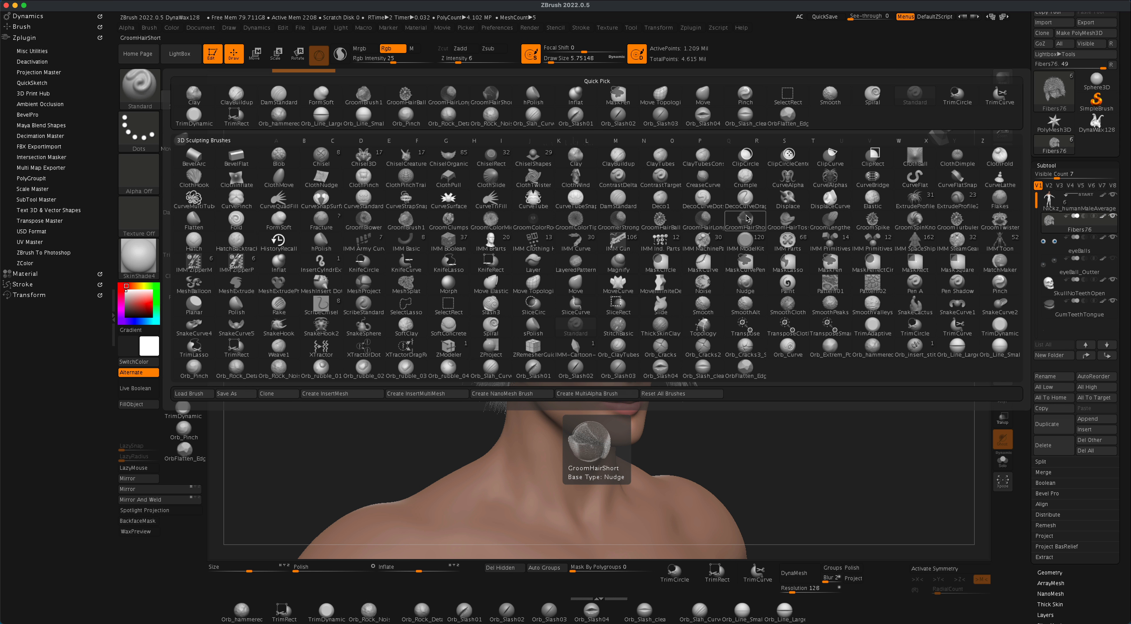
{"action": "mouse_move", "coordinate": [744, 218]}
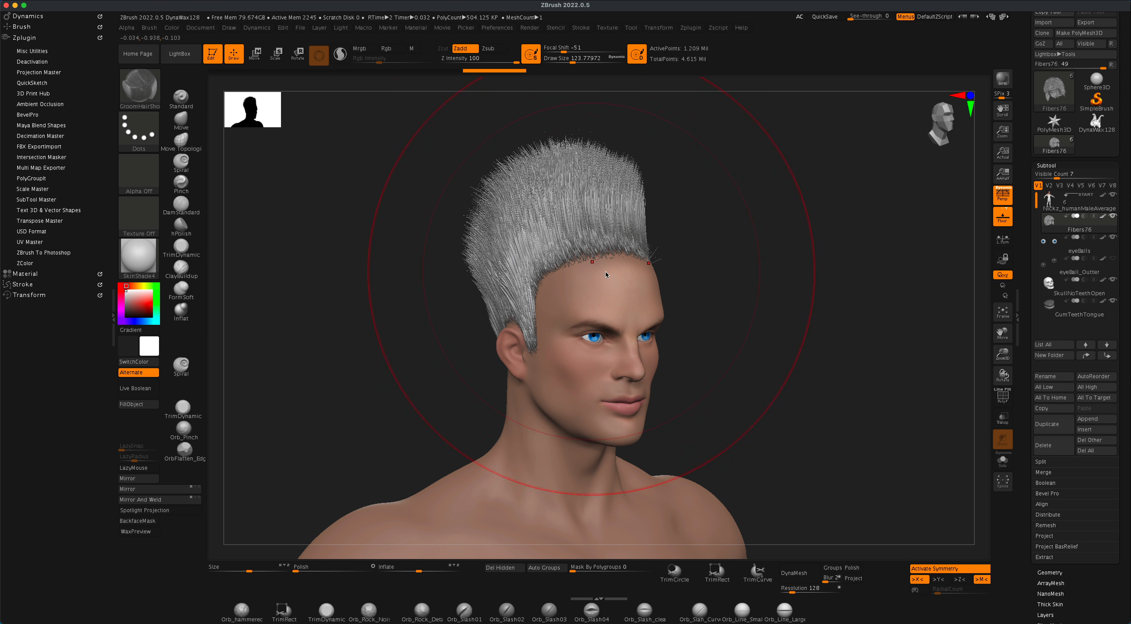
{"action": "left_click_drag", "start_coordinate": [607, 274], "coordinate": [639, 169]}
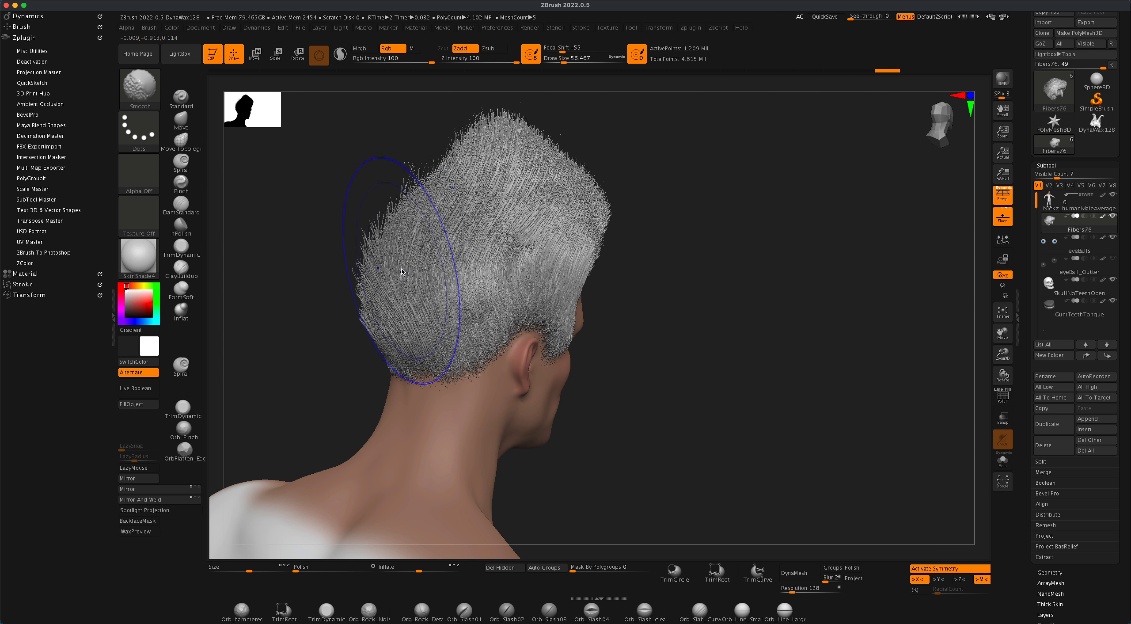
- Groom the back and top hair backward and push the mass into a pompadour shape
{"action": "left_click_drag", "start_coordinate": [401, 270], "coordinate": [389, 273]}
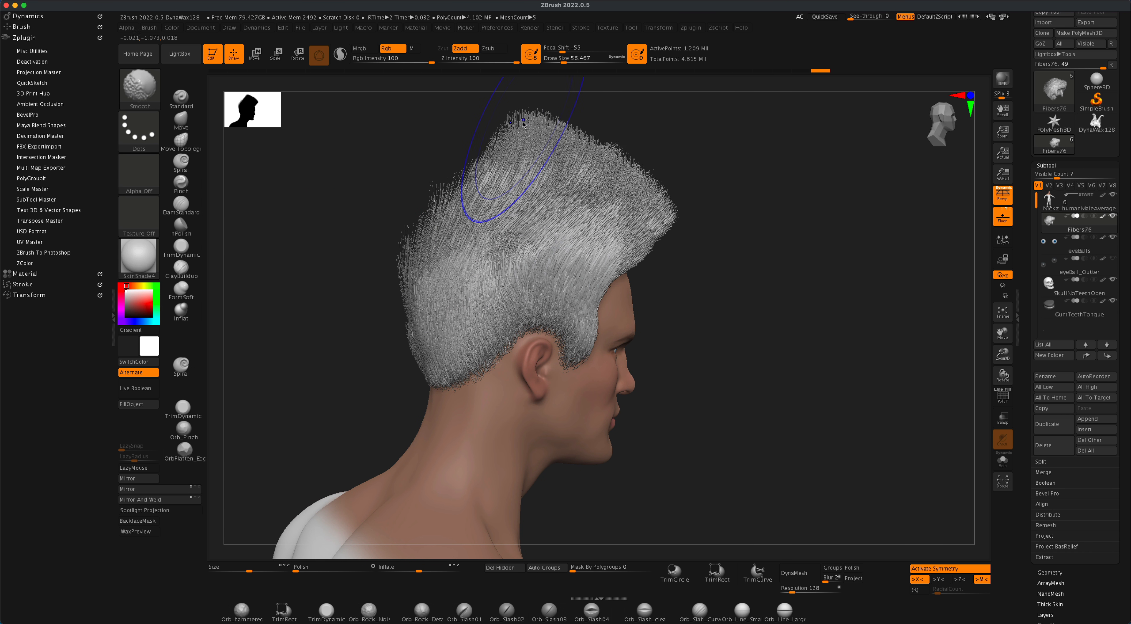
{"action": "left_click_drag", "start_coordinate": [520, 123], "coordinate": [472, 177]}
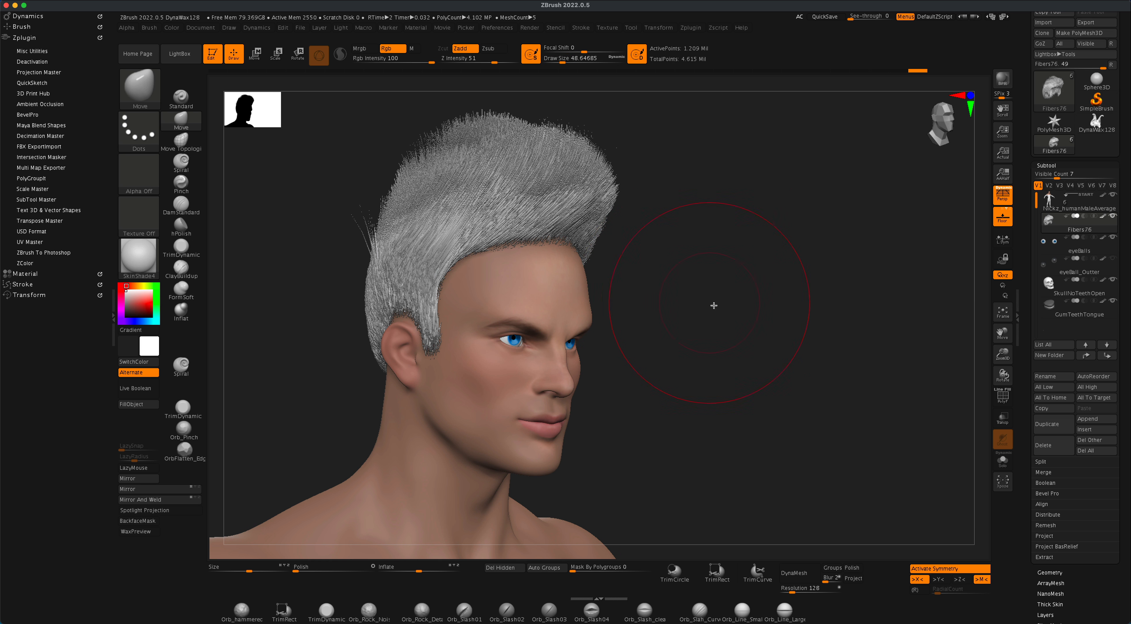
{"action": "left_click_drag", "start_coordinate": [714, 303], "coordinate": [653, 203]}
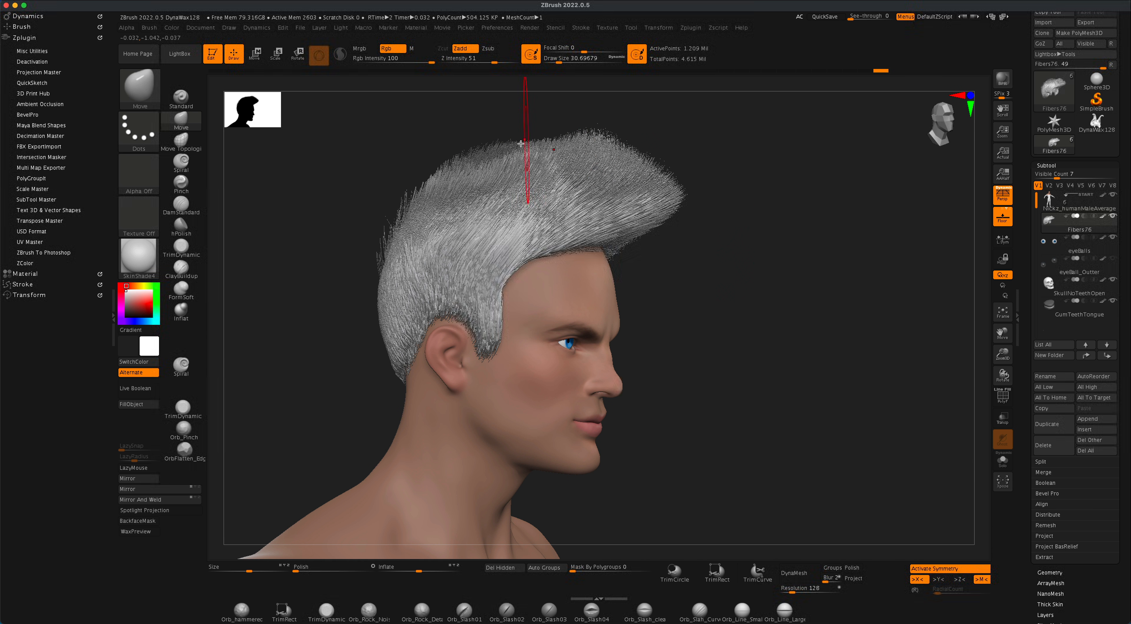
{"action": "mouse_move", "coordinate": [707, 264]}
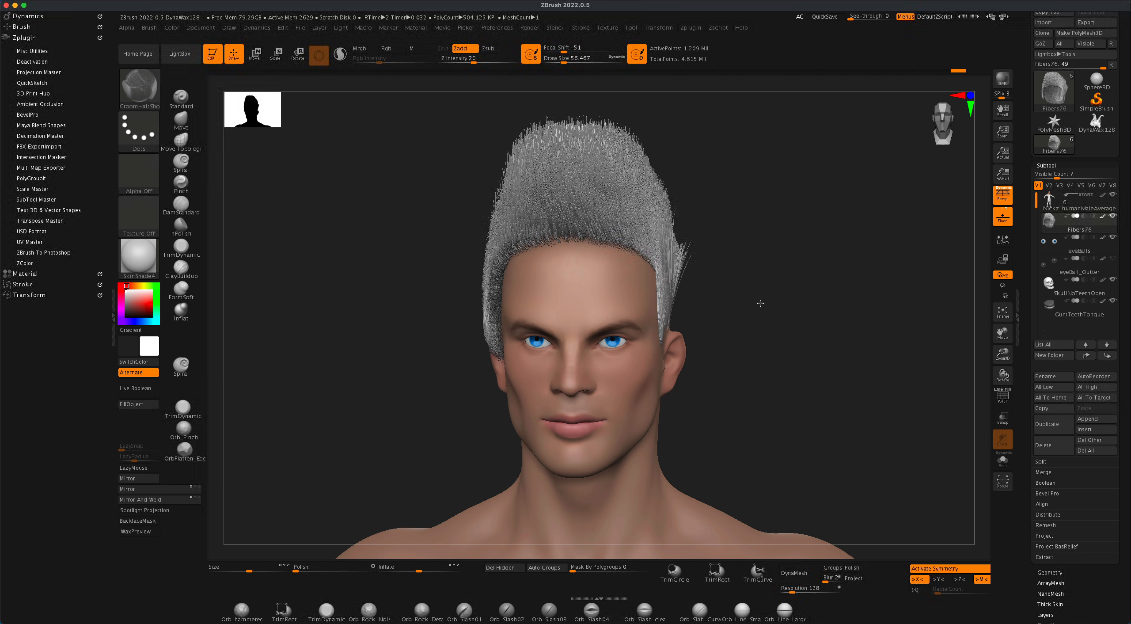
{"action": "left_click_drag", "start_coordinate": [760, 303], "coordinate": [788, 308]}
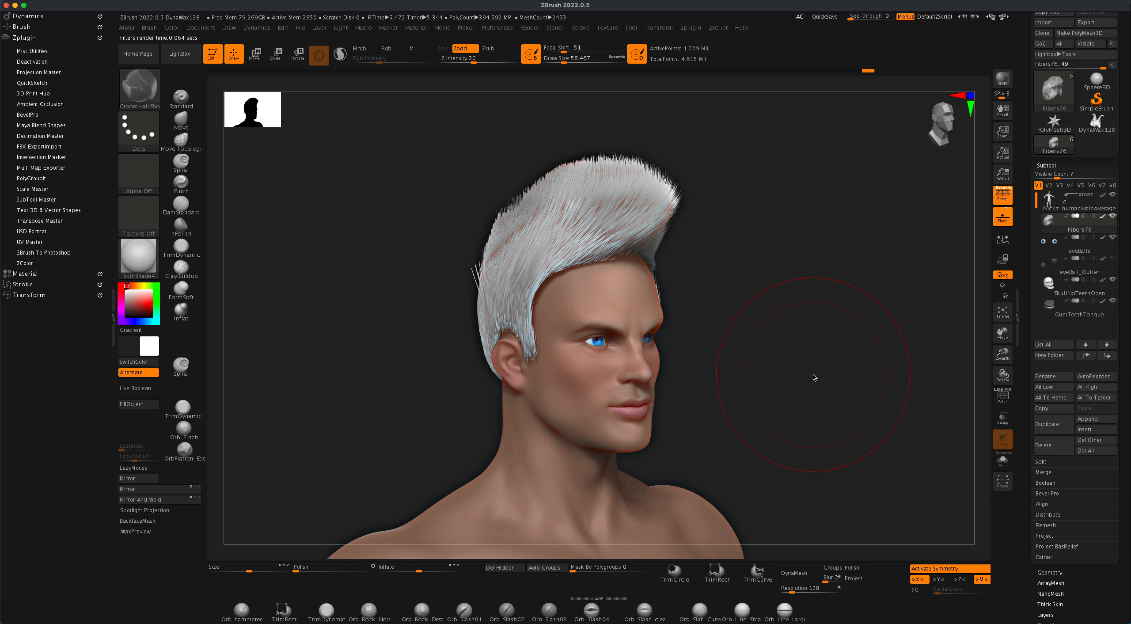
{"action": "mouse_move", "coordinate": [806, 327]}
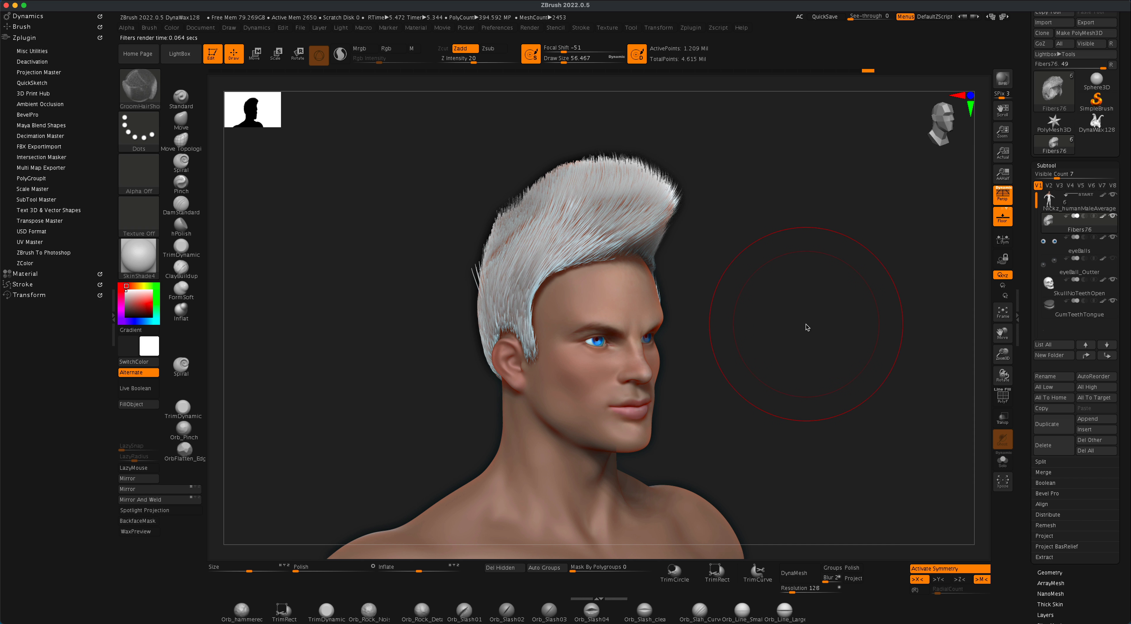
{"action": "mouse_move", "coordinate": [807, 348]}
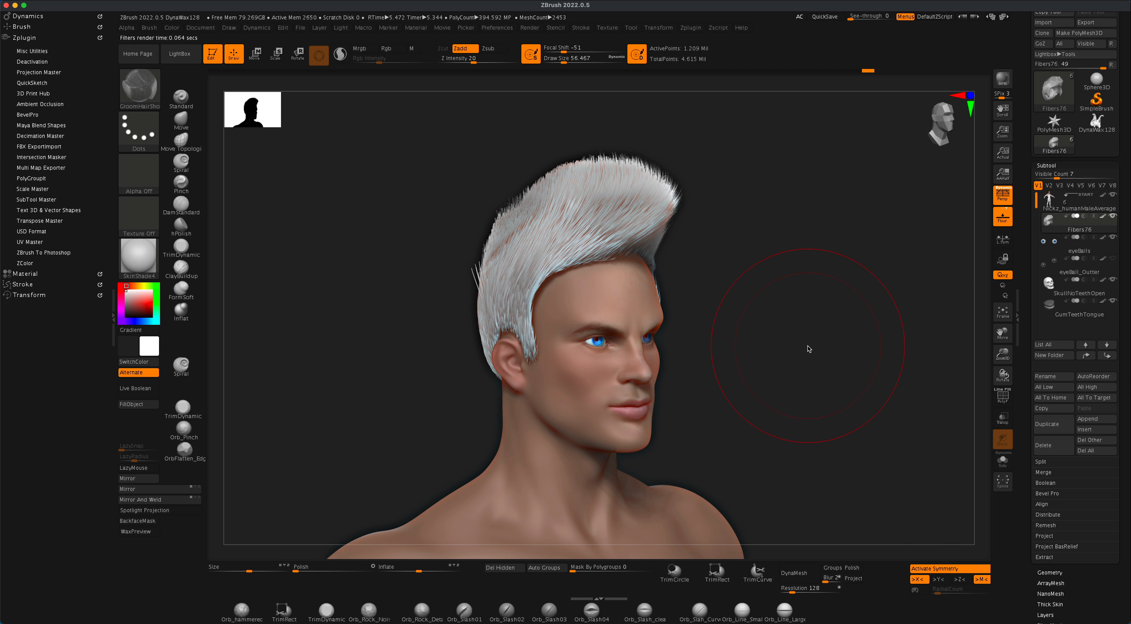
- Rotate the head to a side profile, leaving the BPR render for further grooming
{"action": "left_click_drag", "start_coordinate": [808, 349], "coordinate": [396, 253]}
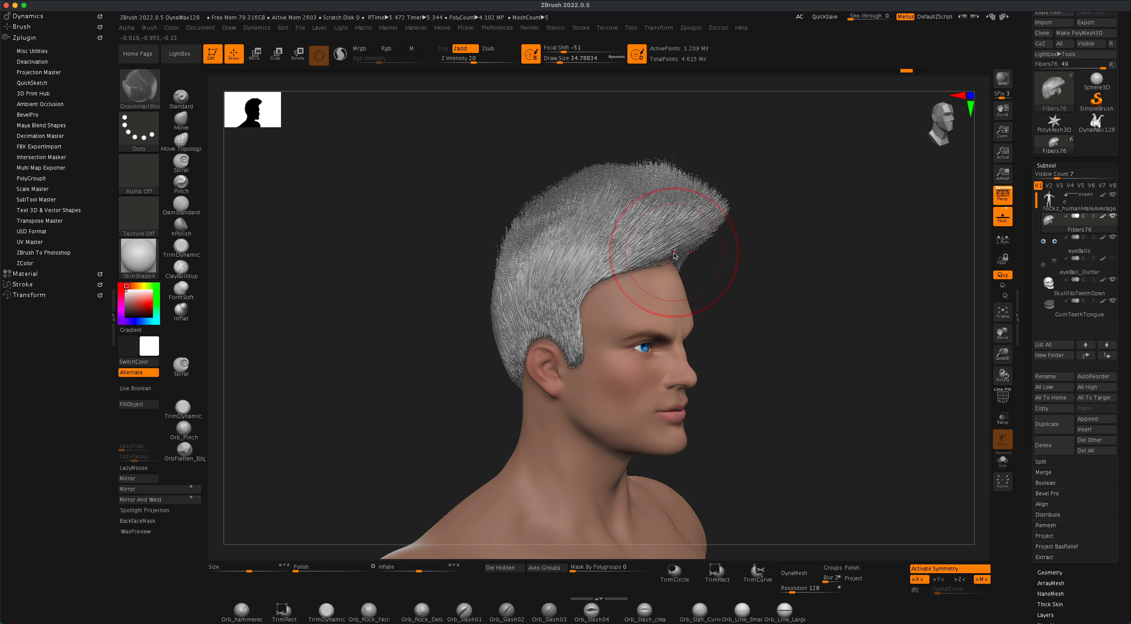
- Turn the head to a three-quarter view ready for a fresh BPR render of the white pompadour
{"action": "left_click_drag", "start_coordinate": [674, 256], "coordinate": [777, 311]}
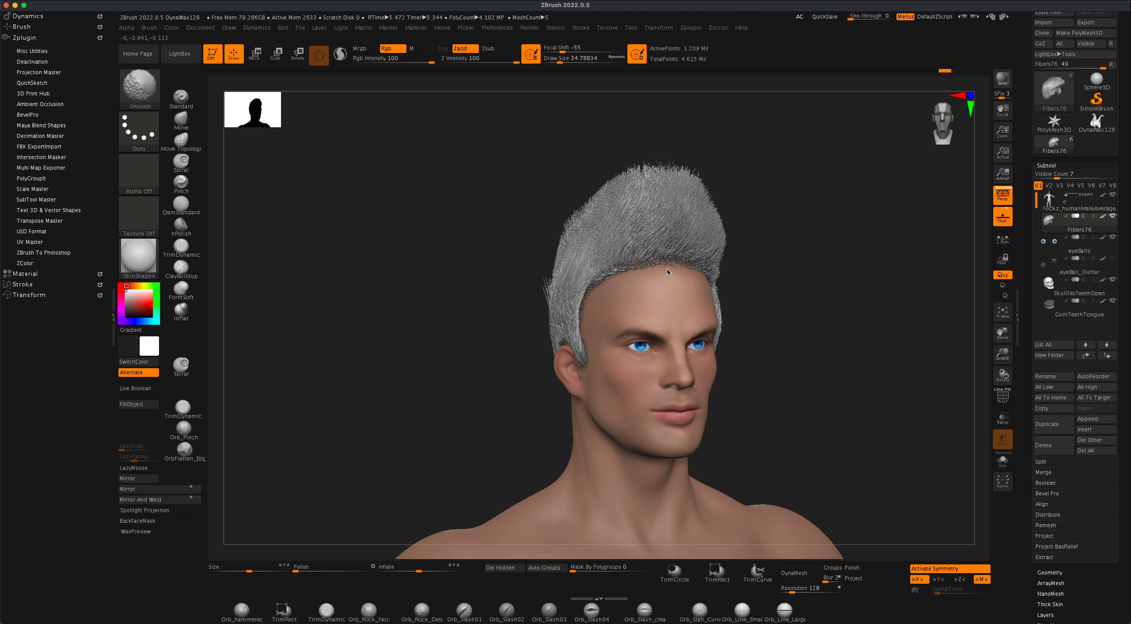
{"action": "left_click_drag", "start_coordinate": [650, 288], "coordinate": [803, 299]}
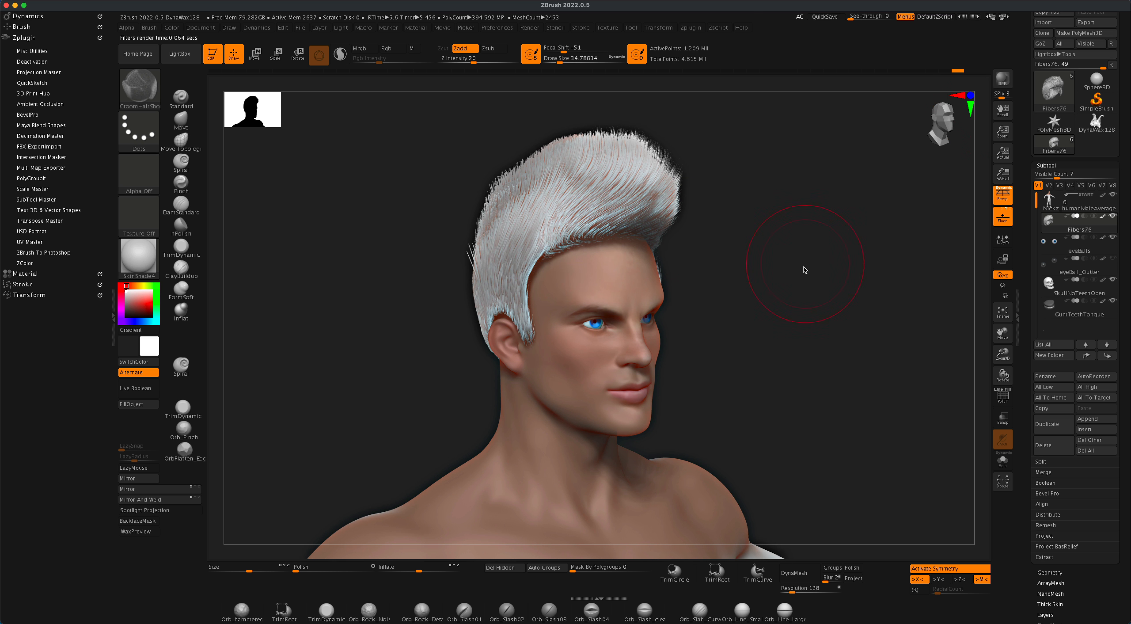
{"action": "mouse_move", "coordinate": [349, 312]}
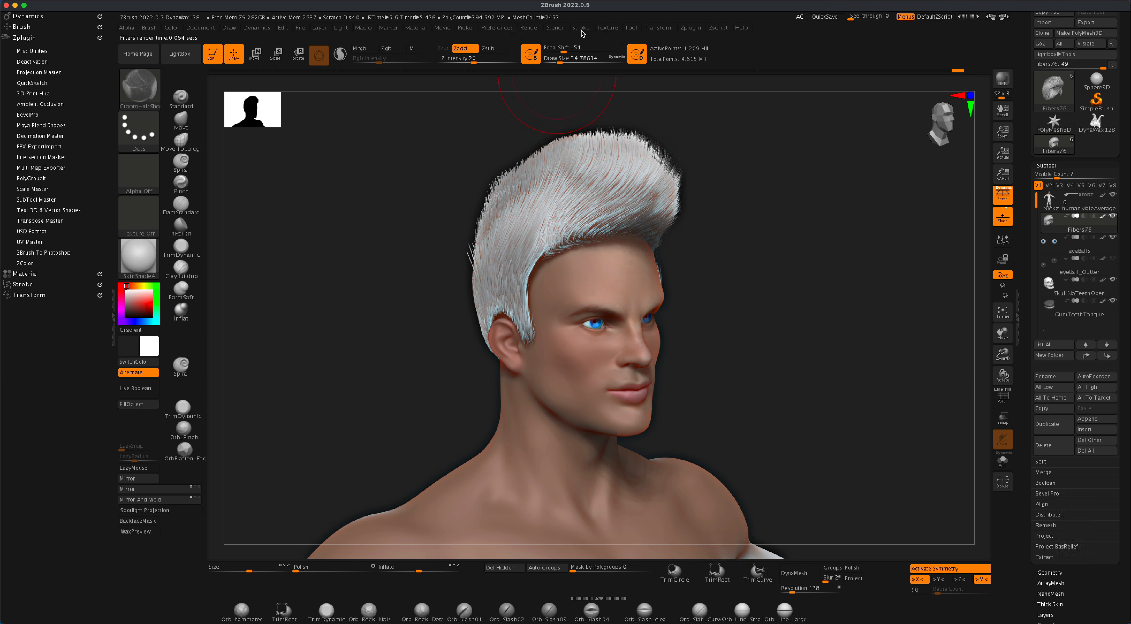
{"action": "mouse_move", "coordinate": [533, 40]}
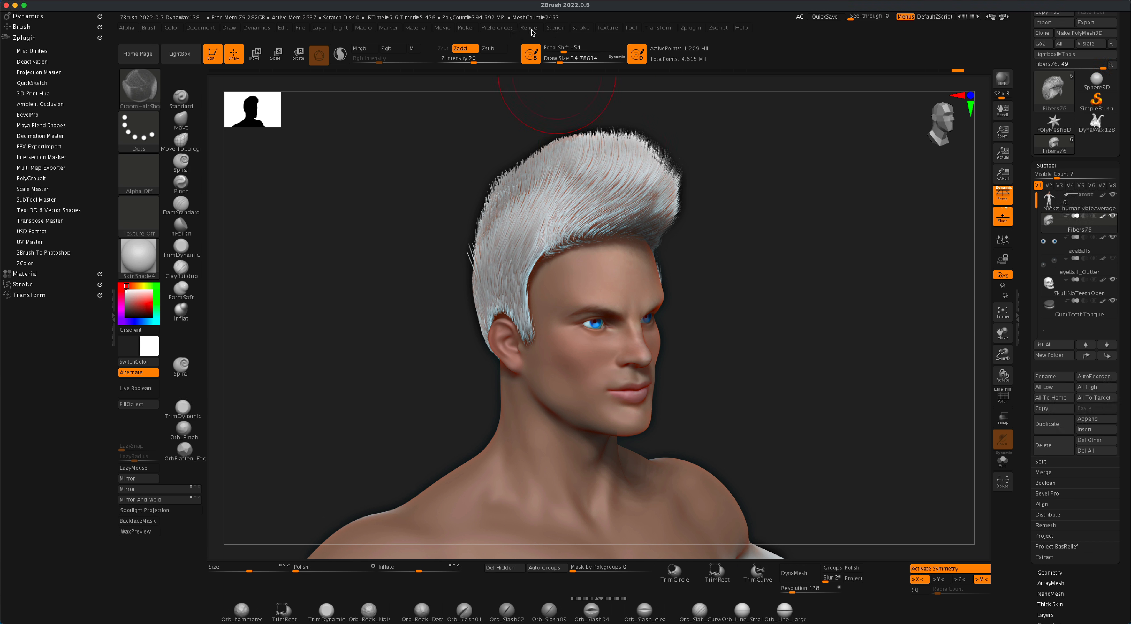
- Enable a Sharpen BPR filter with Radius 24 to outline the hair and head in the render
{"action": "left_click", "coordinate": [530, 27]}
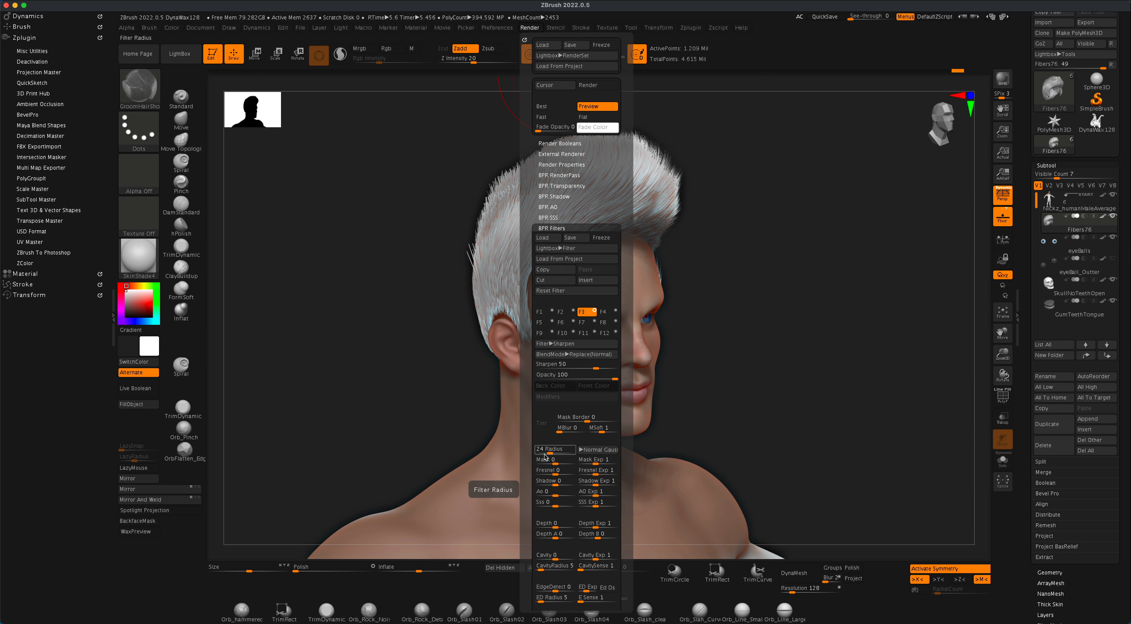
{"action": "left_click", "coordinate": [757, 224]}
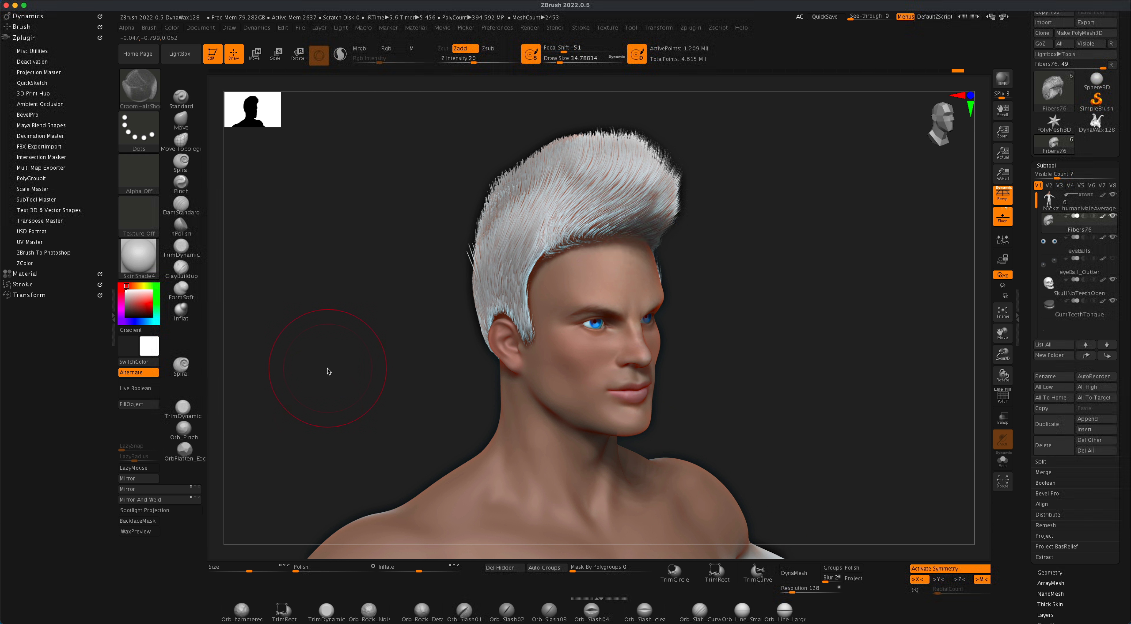
{"action": "mouse_move", "coordinate": [336, 330]}
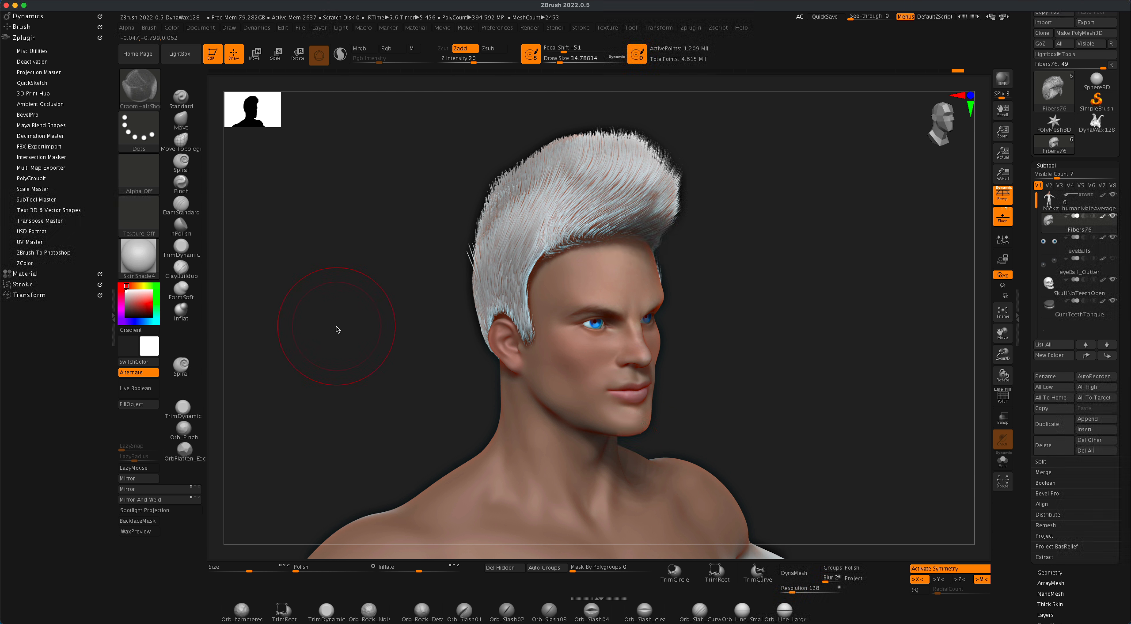